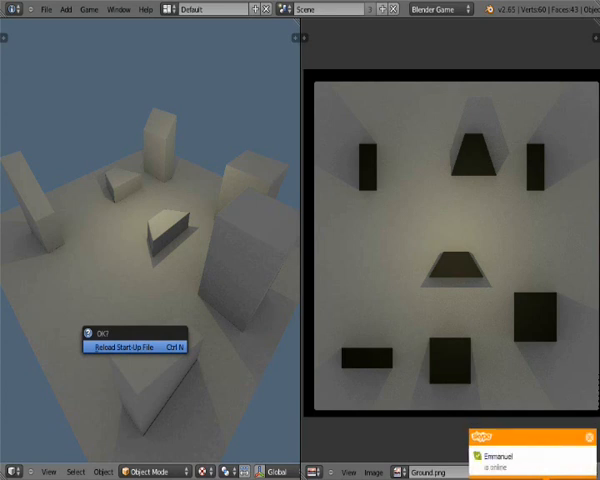
# Load factory settings to reset to the default scene before adding the ground plane
pyautogui.click(140, 348)
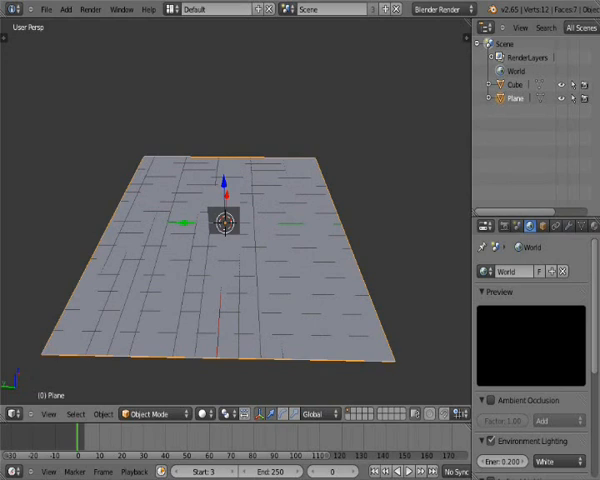
# View the plane from the top and enter Edit Mode on its mesh
pyautogui.press('KP_7')
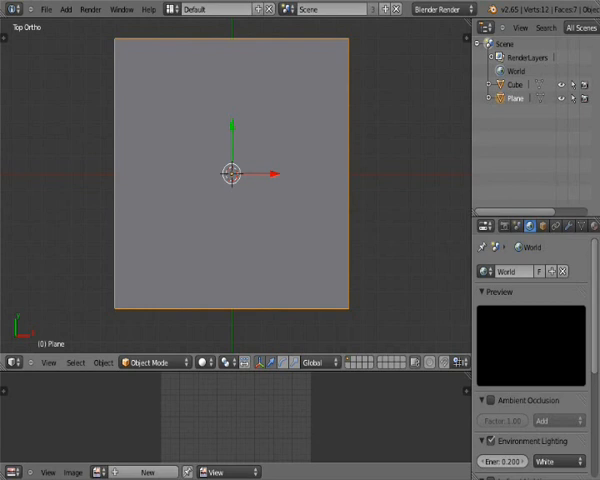
pyautogui.press('Tab')
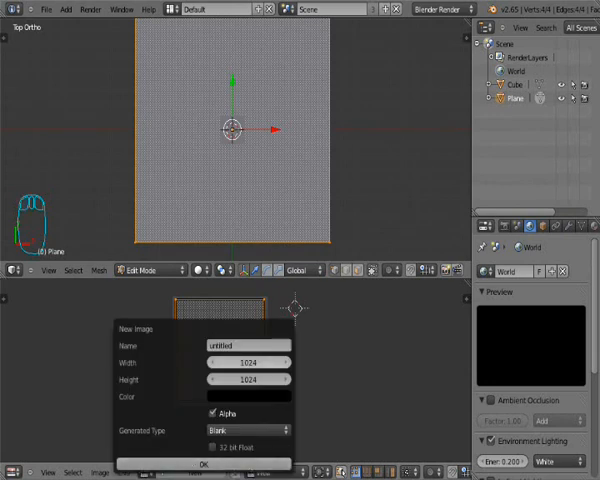
pyautogui.moveTo(248, 368)
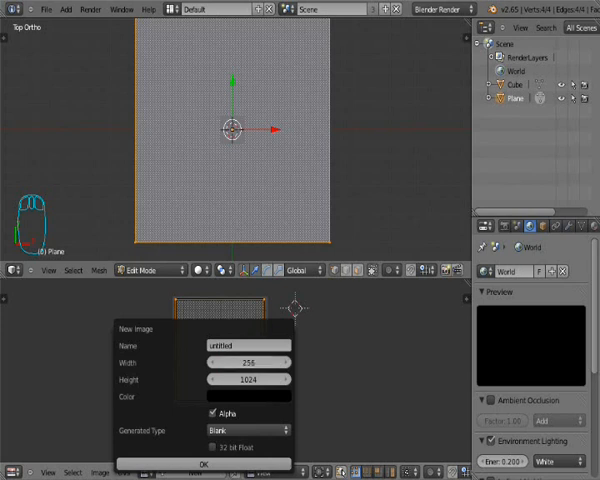
# Create a 256×256 image named Ground and show the plane textured with it
pyautogui.click(244, 380)
pyautogui.write('256')
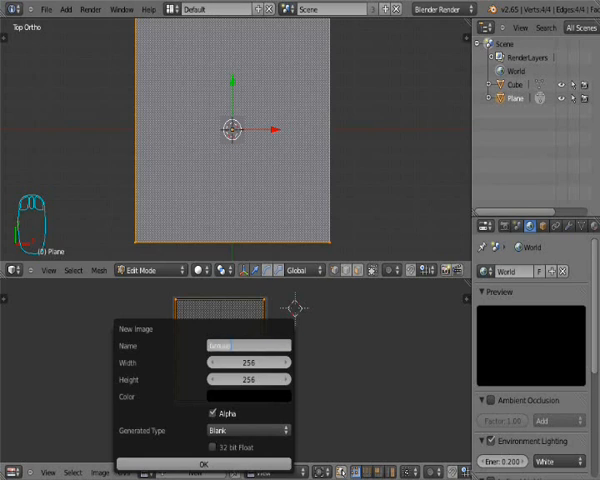
pyautogui.write('Ground')
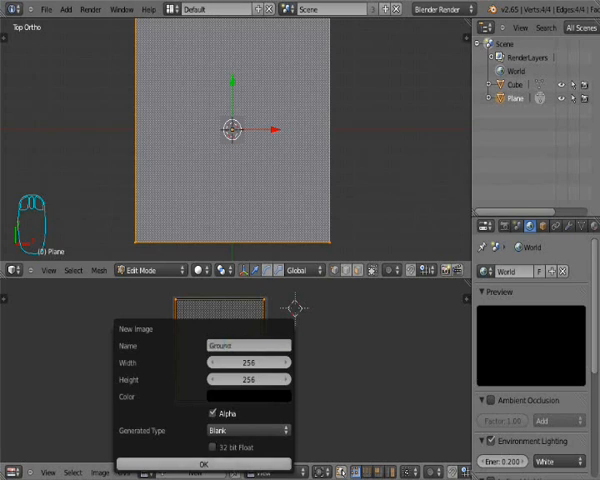
pyautogui.click(196, 464)
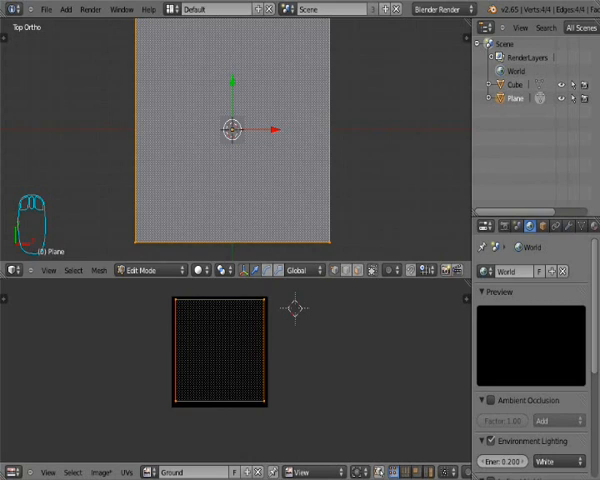
pyautogui.press('g')
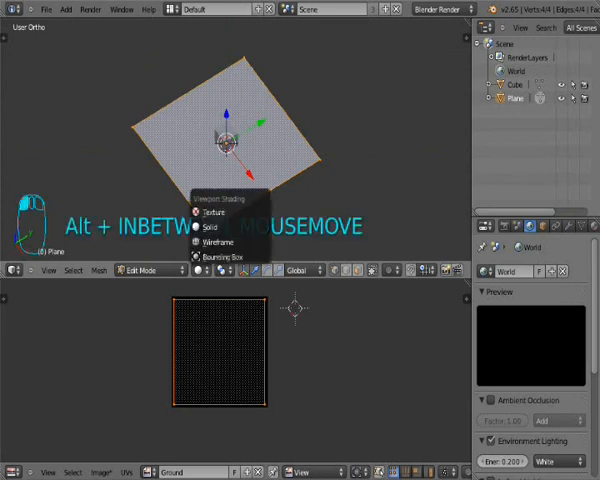
pyautogui.moveTo(212, 212)
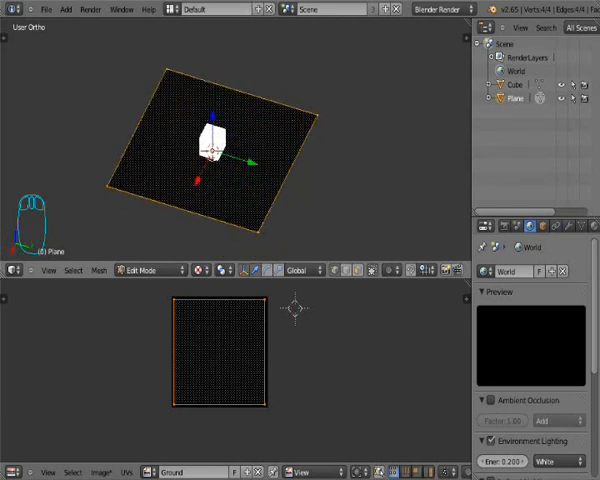
# Return to Object Mode, select the cube and centre the view on it
pyautogui.press('Tab')
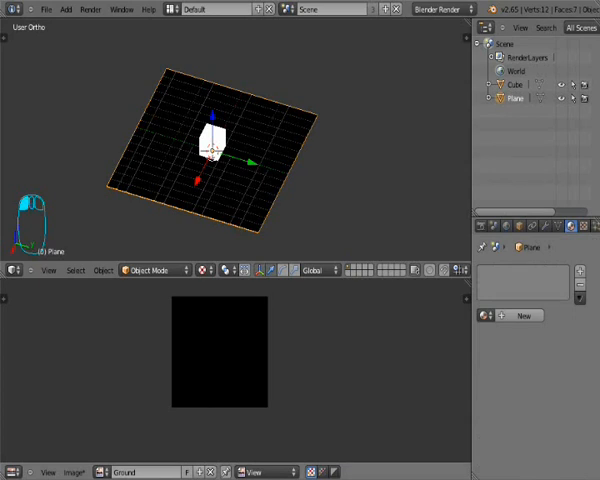
pyautogui.moveTo(528, 316)
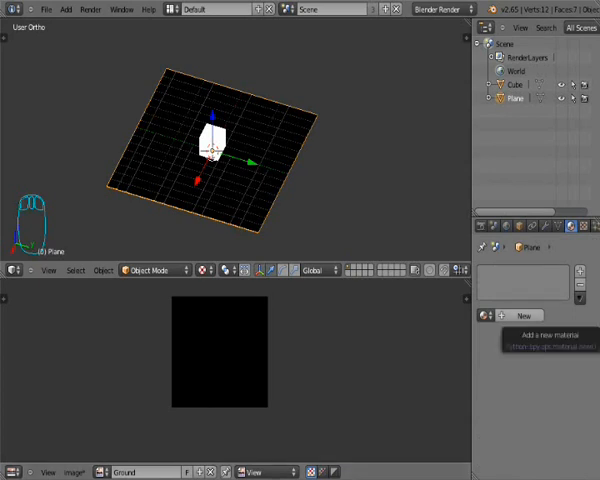
pyautogui.click(528, 314)
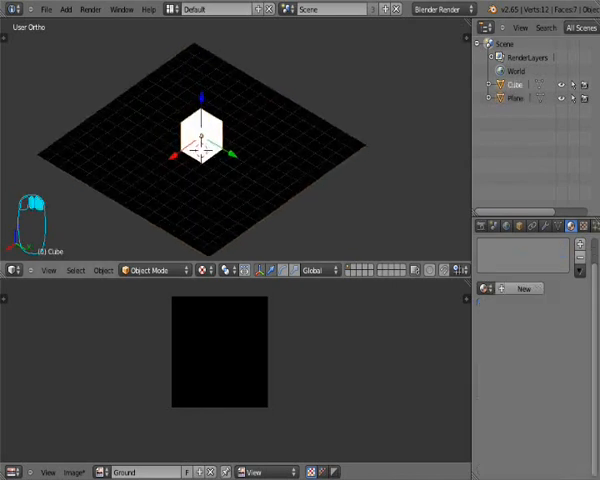
pyautogui.press('KP_PERIOD')
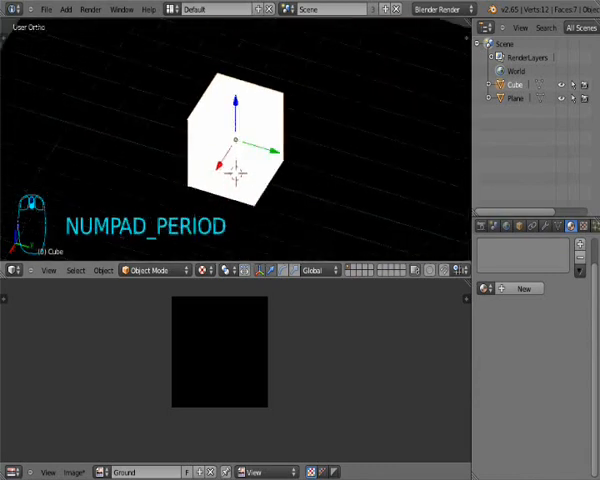
pyautogui.press('g')
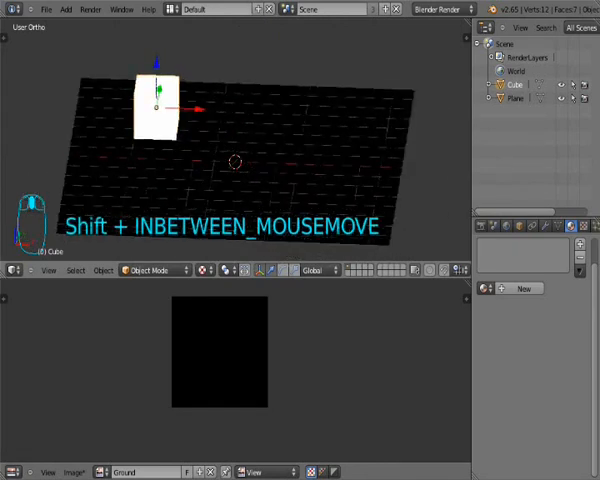
# Add a new lamp to the scene near the cube
pyautogui.press('shift+a')
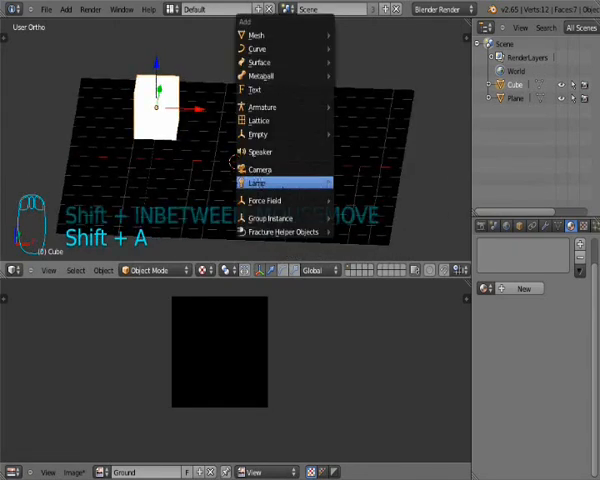
pyautogui.click(256, 184)
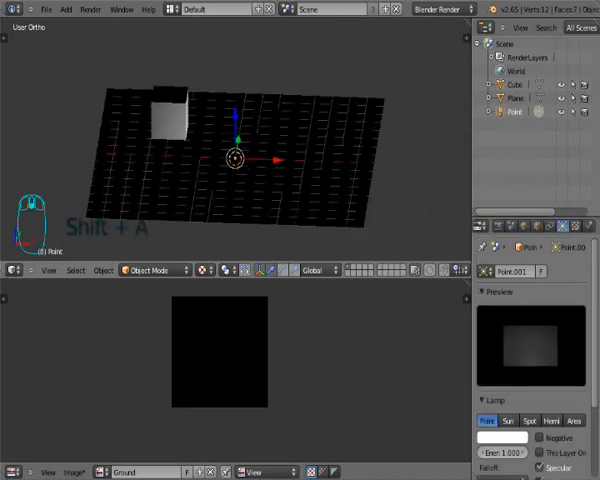
# Set the Bake Mode in Render properties to Shadow
pyautogui.press('g')
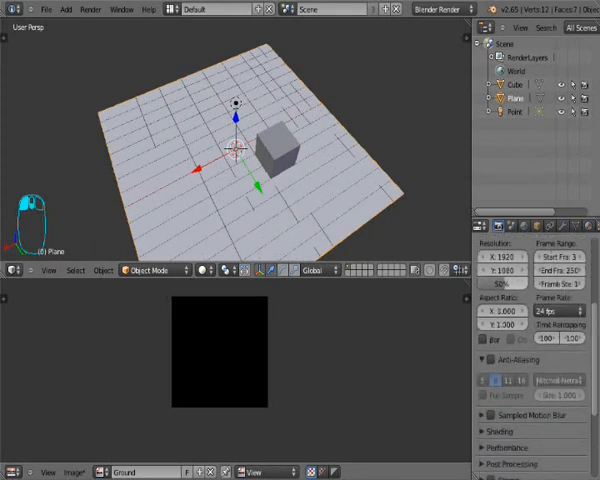
pyautogui.scroll(-3)
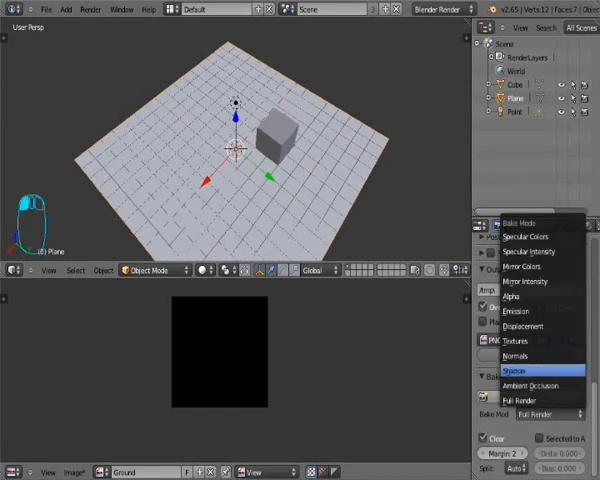
pyautogui.click(512, 366)
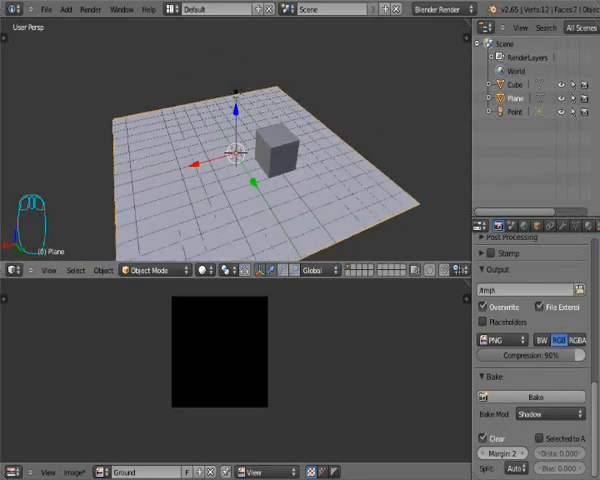
# Select the lamp sitting high above the cube
pyautogui.click(514, 112)
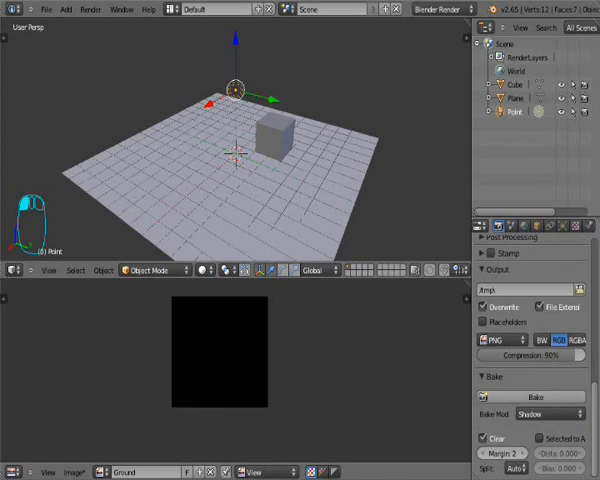
pyautogui.moveTo(536, 408)
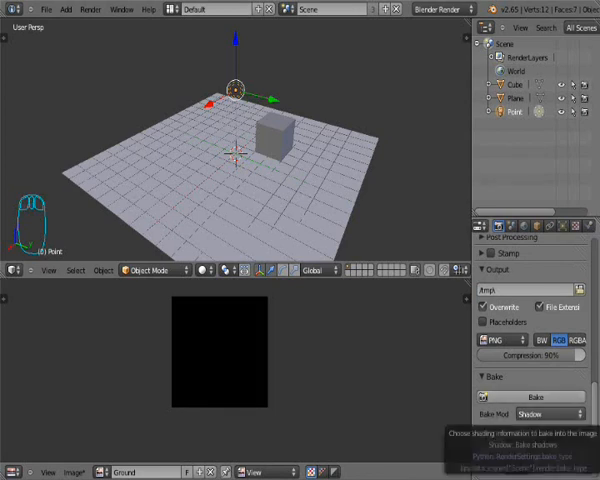
# Select the plane, bake the cube's shadow into Ground and show it with Textured shading
pyautogui.click(532, 396)
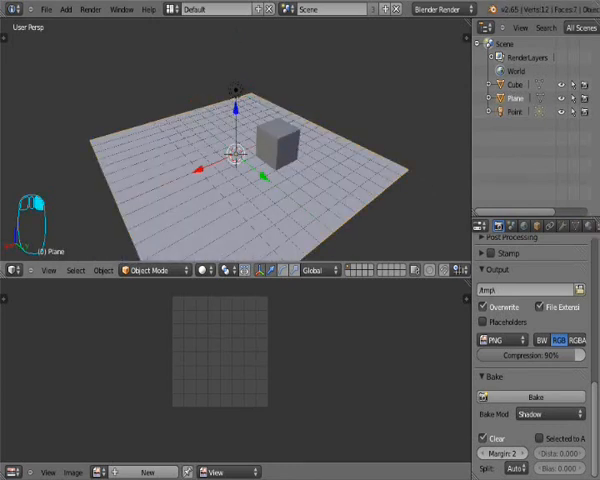
pyautogui.click(540, 396)
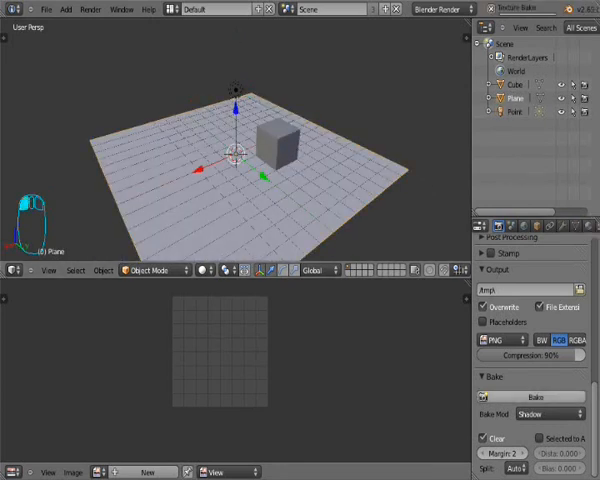
pyautogui.click(542, 396)
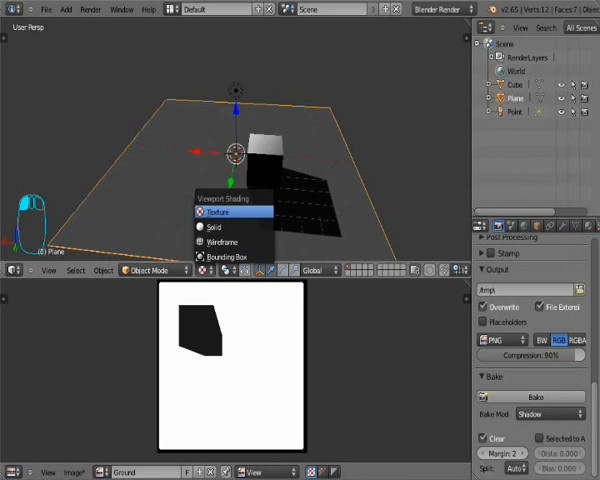
pyautogui.click(212, 212)
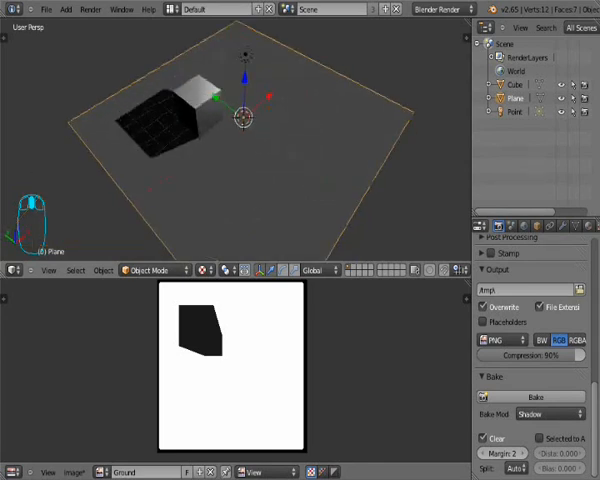
# Switch Bake Mode to Full Render and rebake the Ground image
pyautogui.click(544, 410)
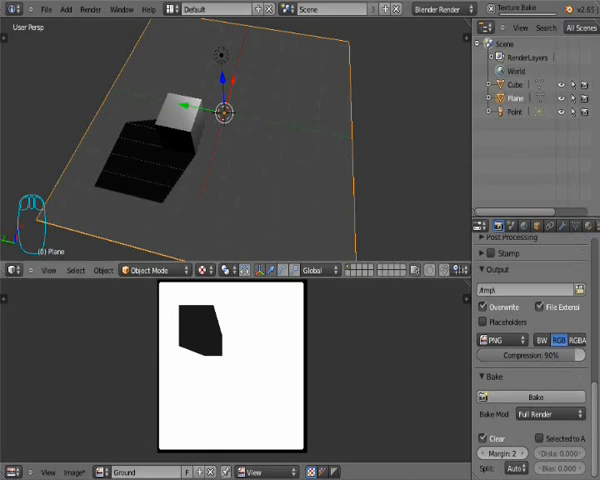
pyautogui.click(540, 396)
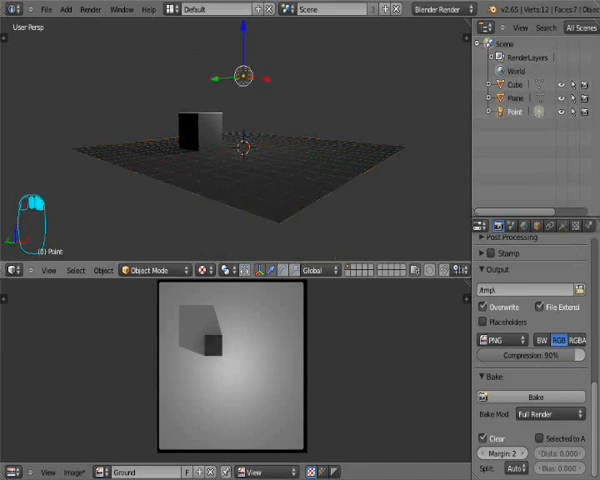
# Scroll to the material's Shading panel to enable Shadeless on the ground plane
pyautogui.press('g')
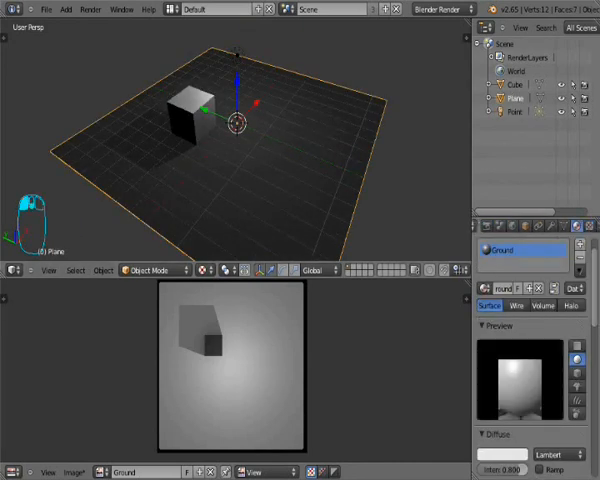
pyautogui.scroll(-3)
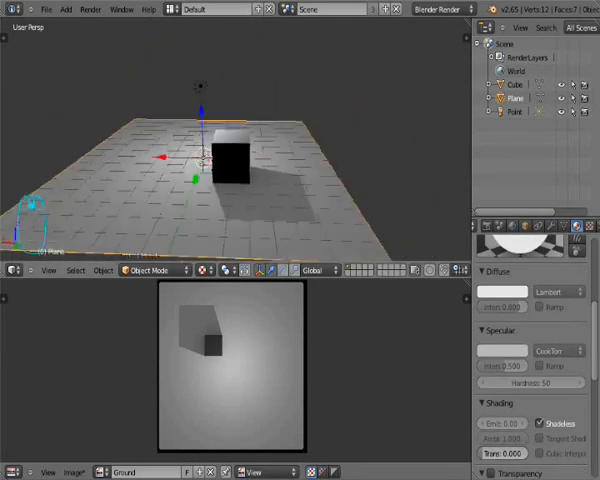
pyautogui.click(148, 272)
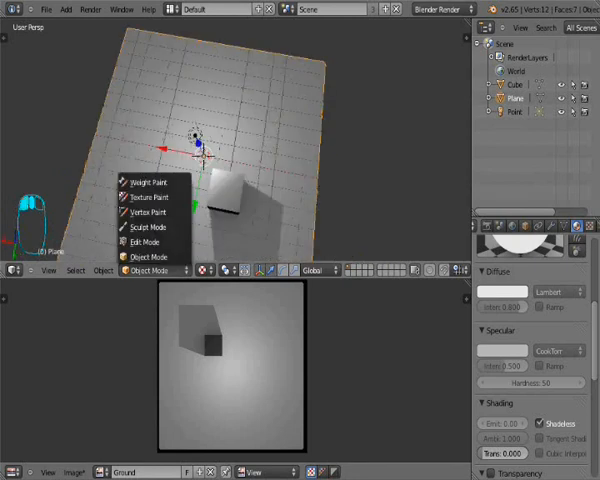